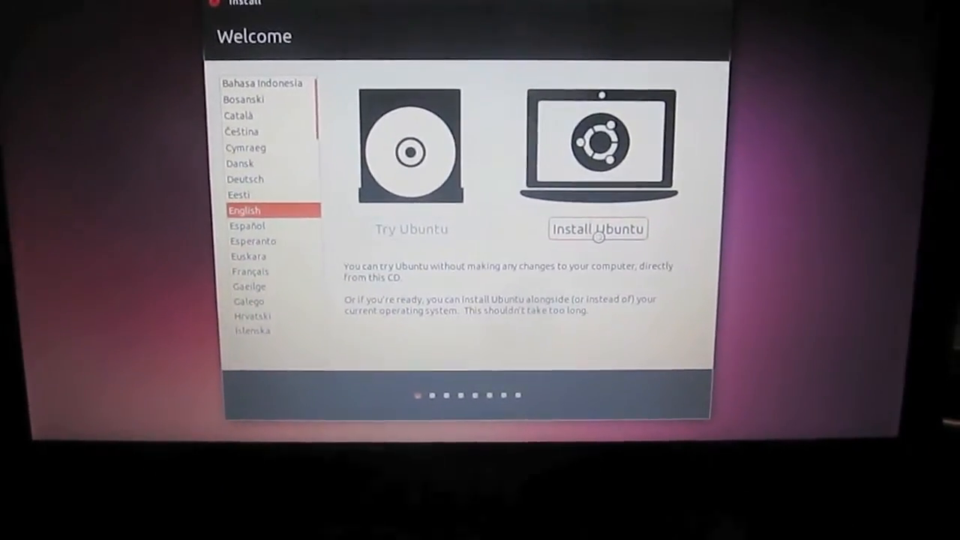
# - Start installing Ubuntu in English from the Welcome screen
pyautogui.click(597, 229)
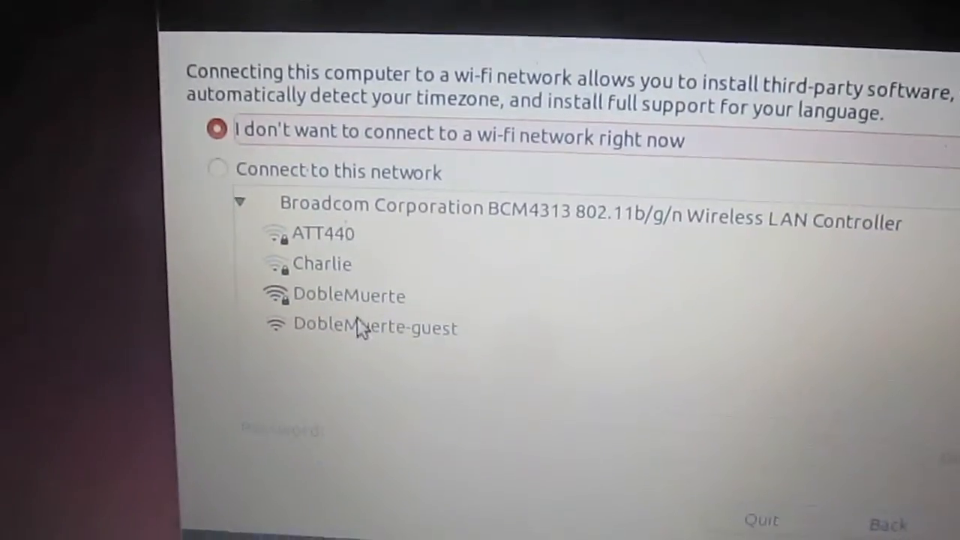
# - Select the DobleMuerte wireless network, enter its password and connect
pyautogui.click(349, 295)
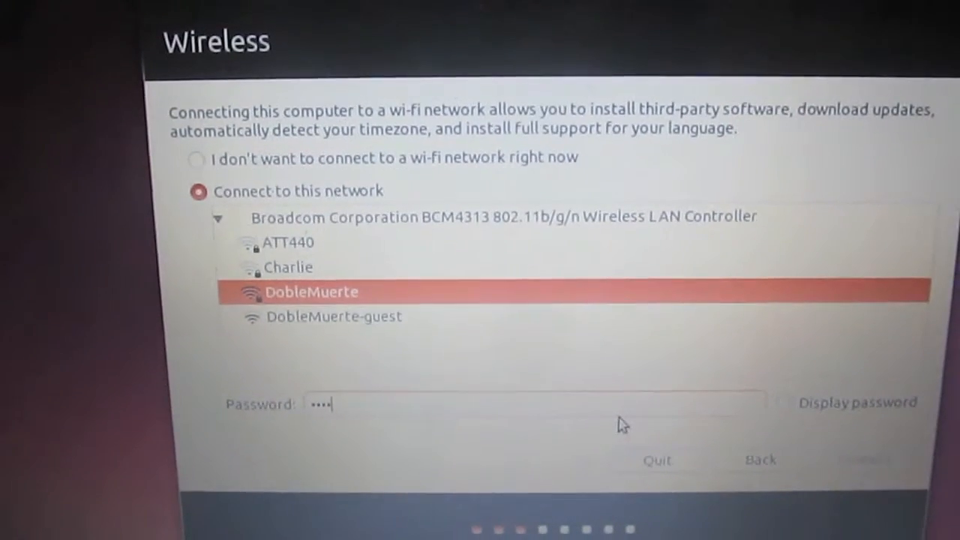
pyautogui.write('••••')
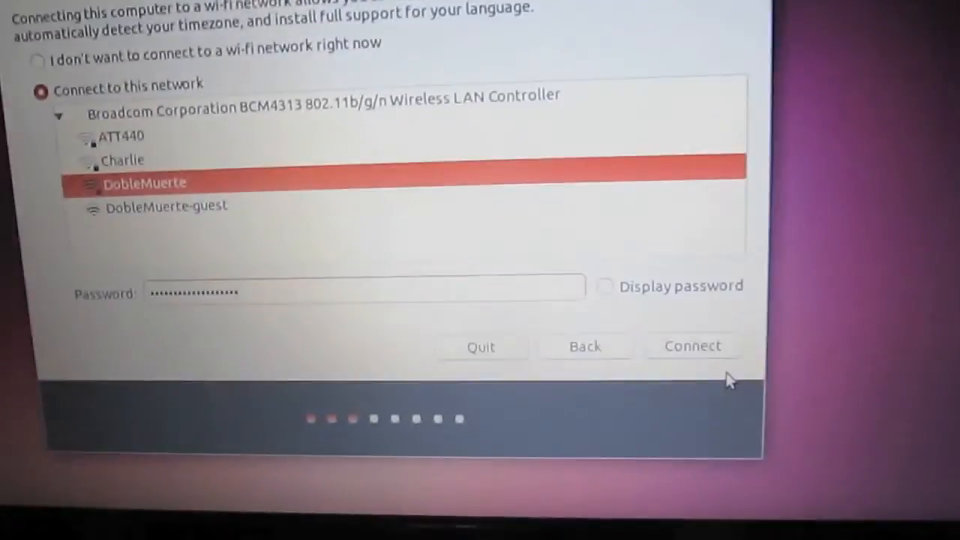
pyautogui.click(692, 346)
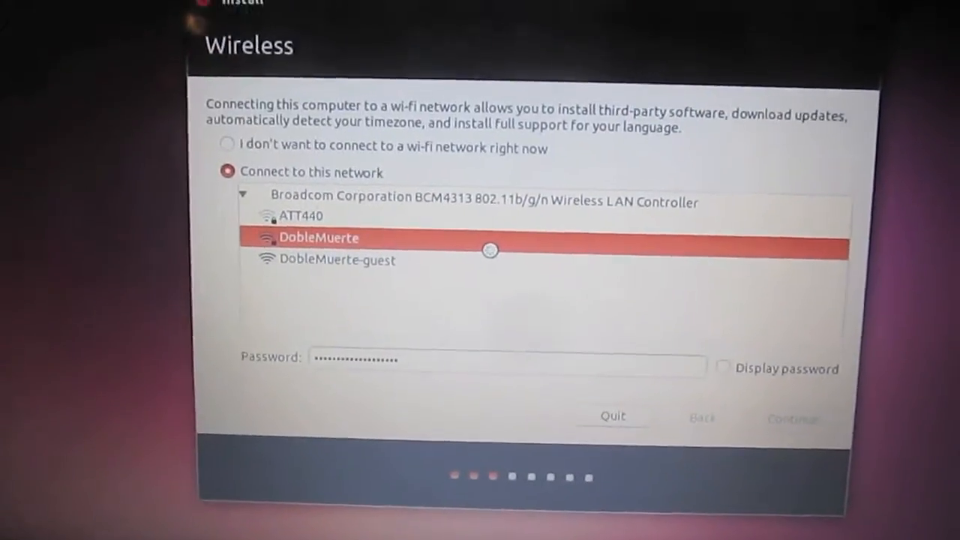
# - Continue past Wi-Fi and choose Install Now with 'Install Ubuntu alongside Windows 7'
pyautogui.click(791, 417)
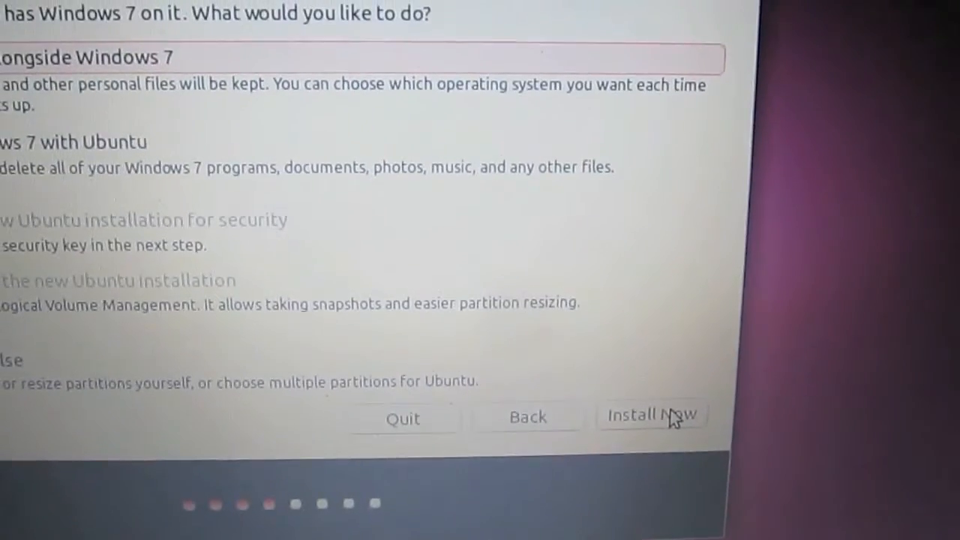
pyautogui.click(652, 414)
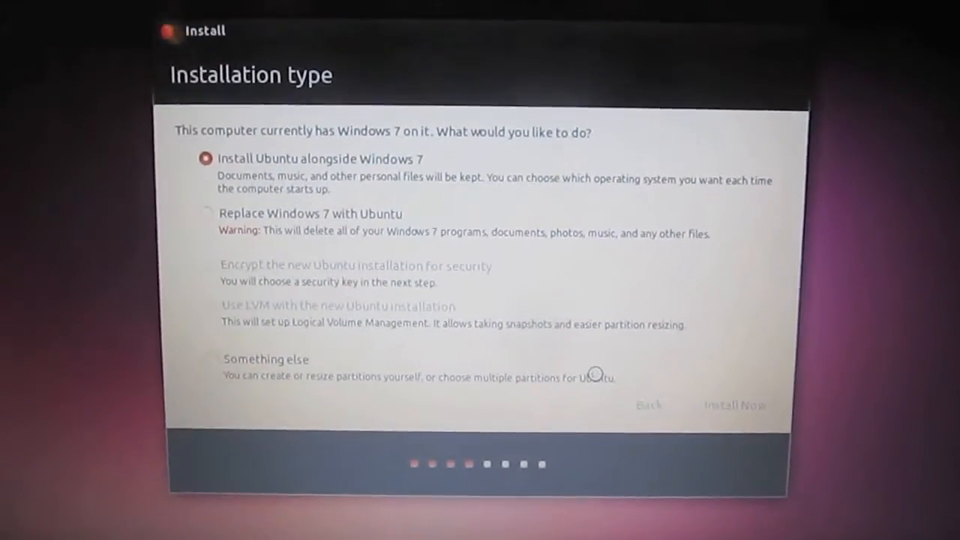
# - Confirm the disk changes and change the location from New York to Detroit
pyautogui.click(733, 404)
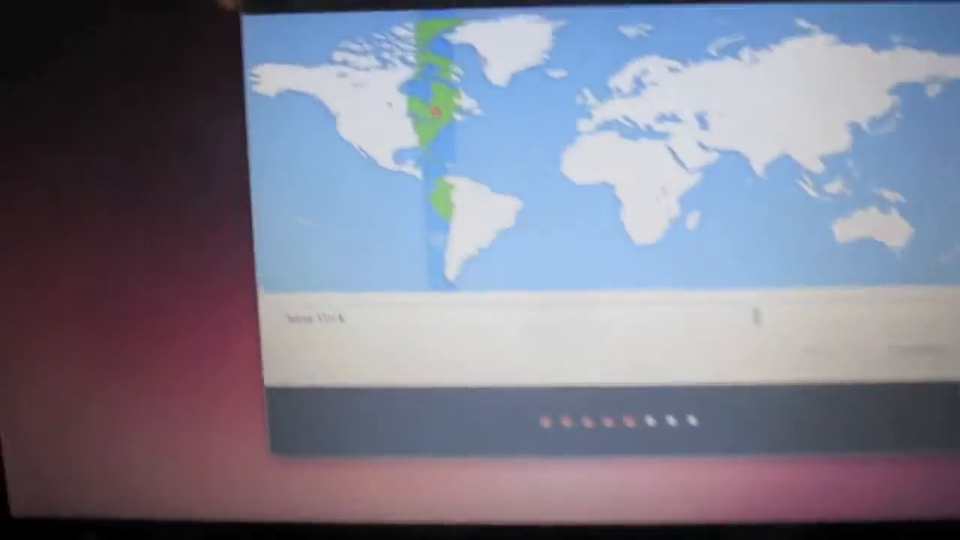
pyautogui.write('New York')
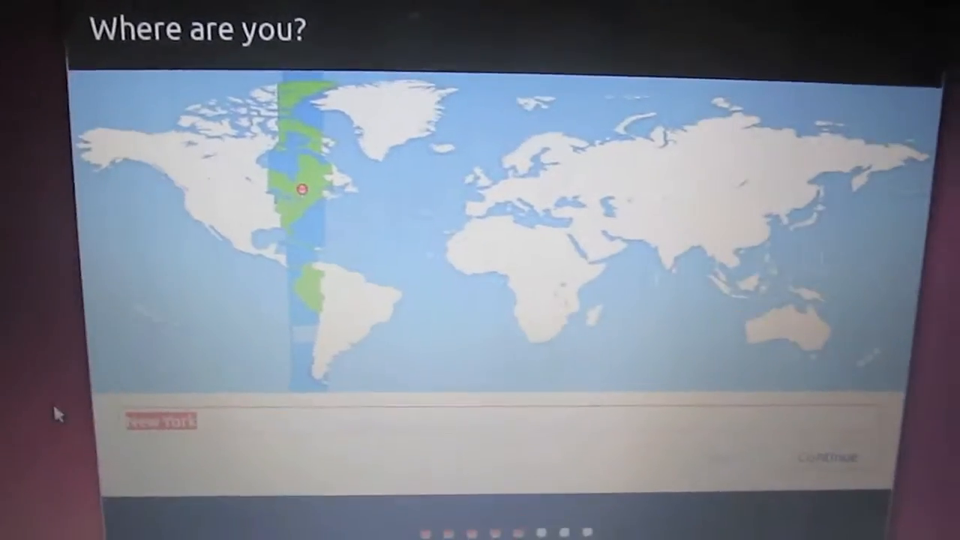
pyautogui.write('Detroit)')
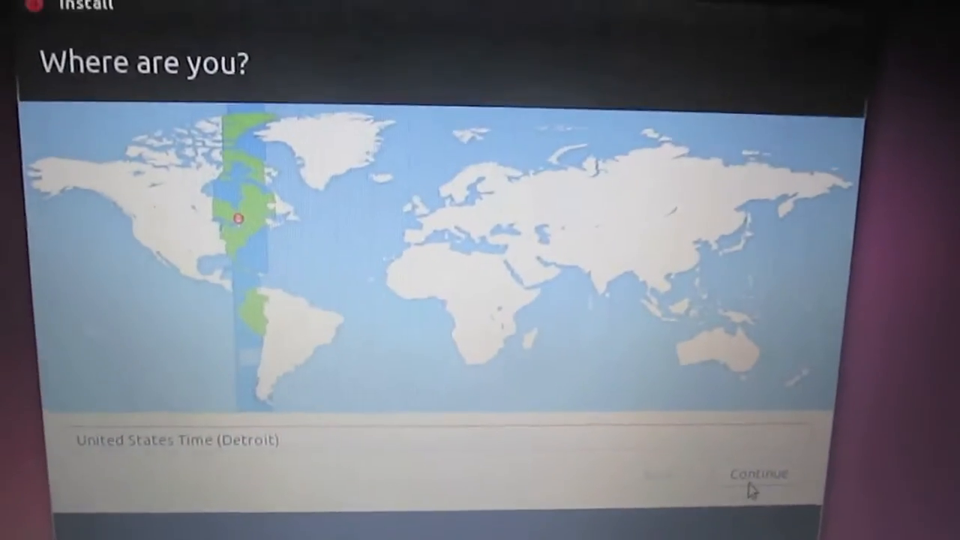
pyautogui.click(758, 473)
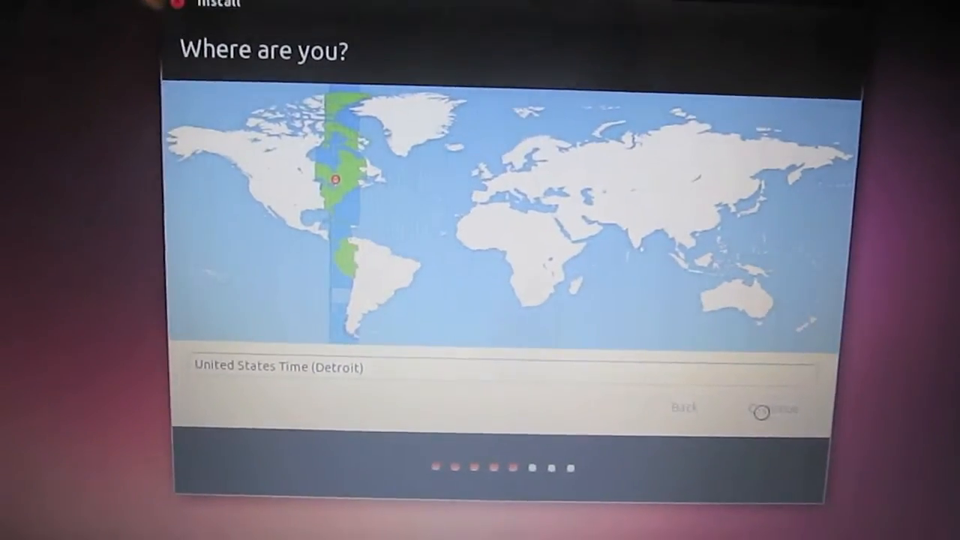
# - Accept the Detroit time zone and the English (US) keyboard layout
pyautogui.click(772, 409)
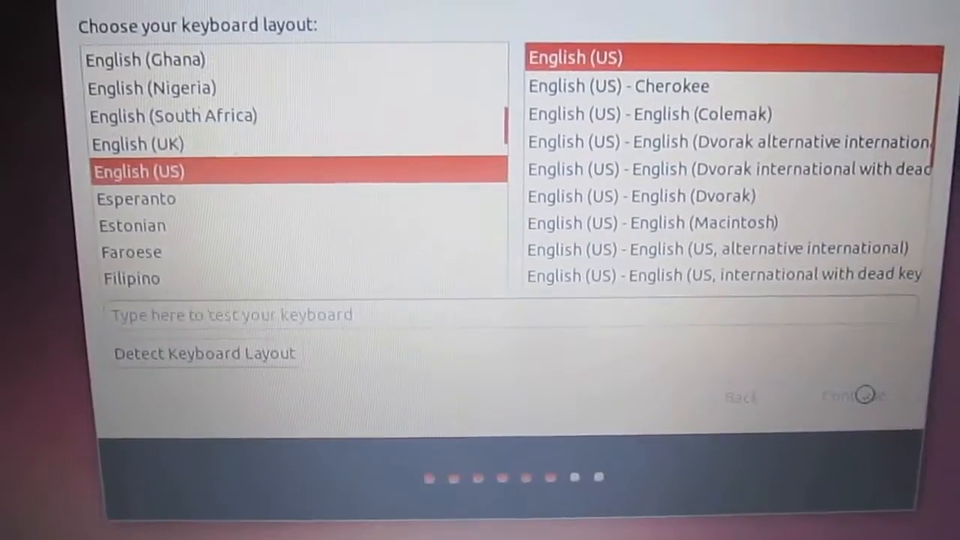
pyautogui.click(853, 395)
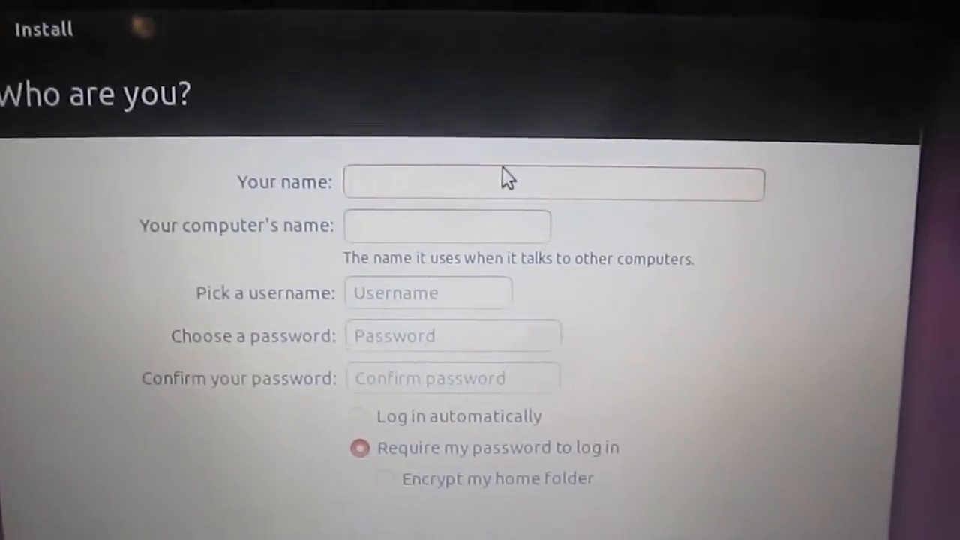
# - Enter the name Michelle and a confirmed account password
pyautogui.write('M')
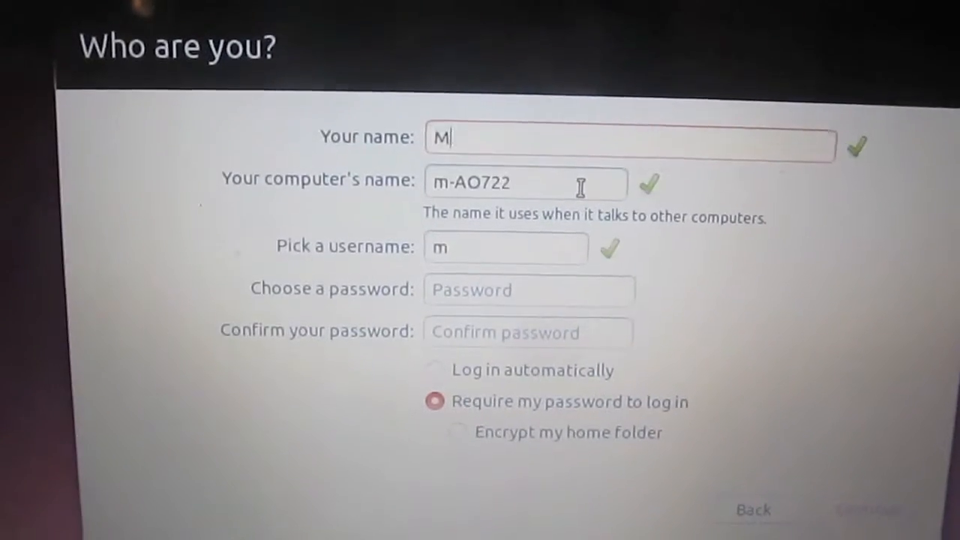
pyautogui.write('ich')
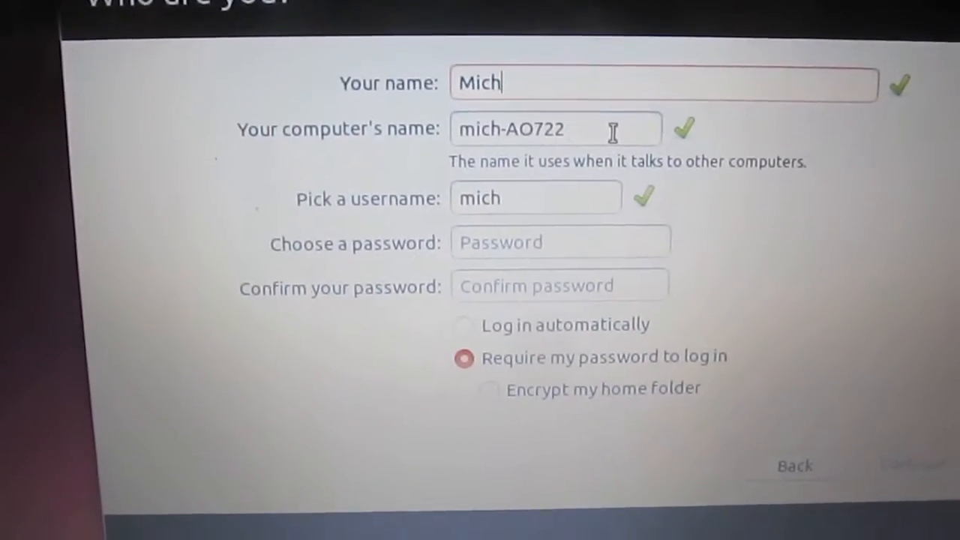
pyautogui.write('elle')
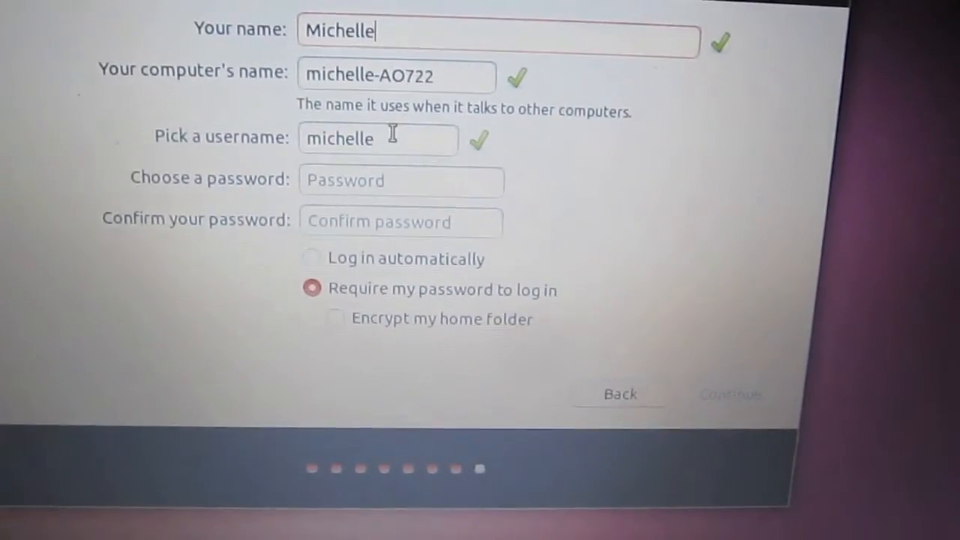
pyautogui.click(401, 180)
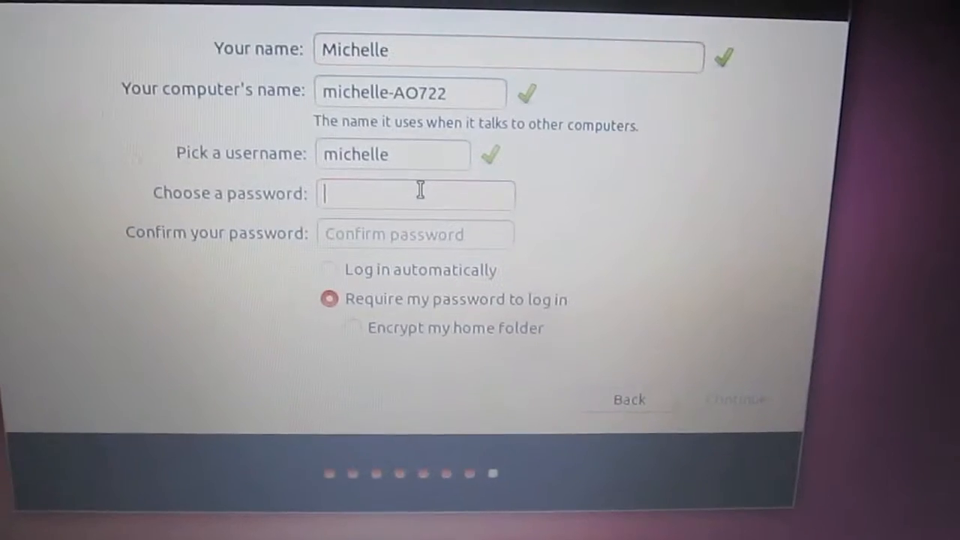
pyautogui.write('*')
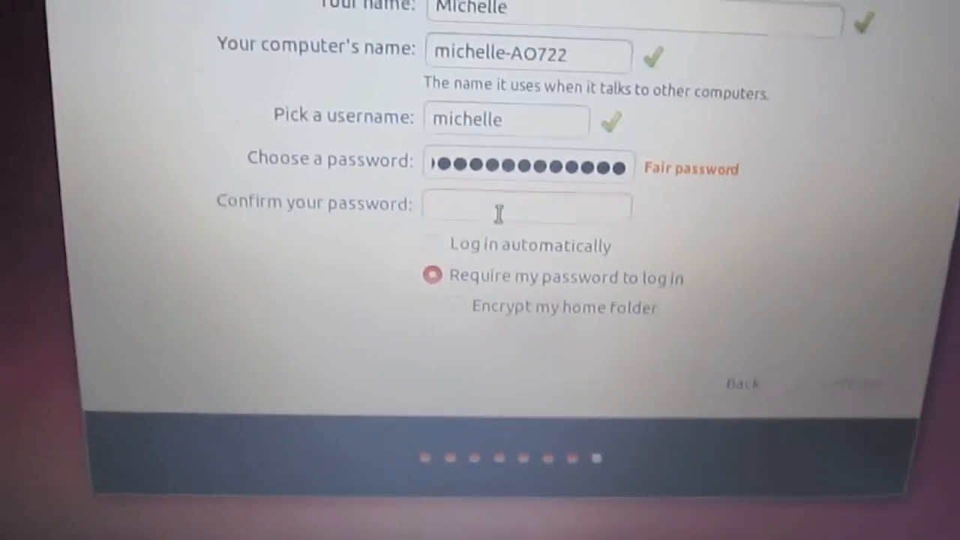
pyautogui.write('•••')
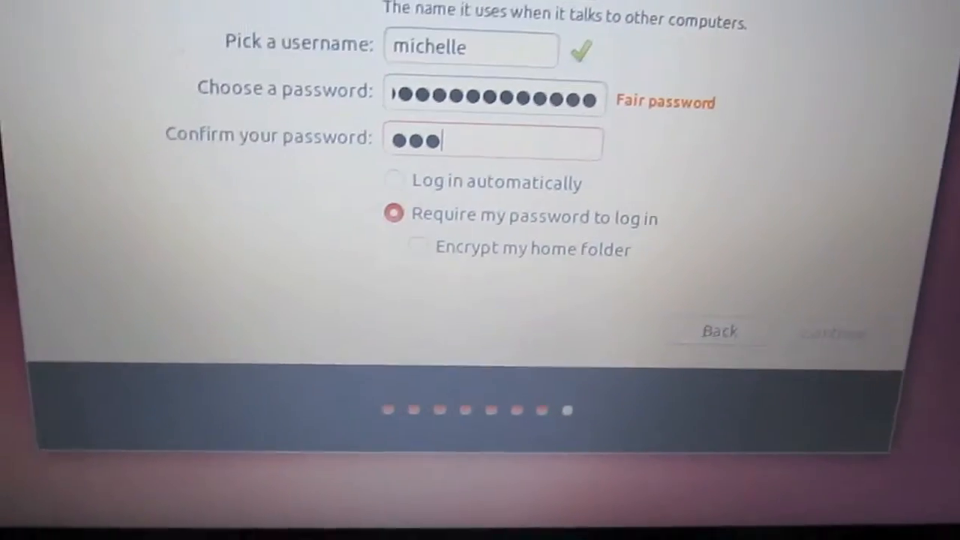
pyautogui.write('password')
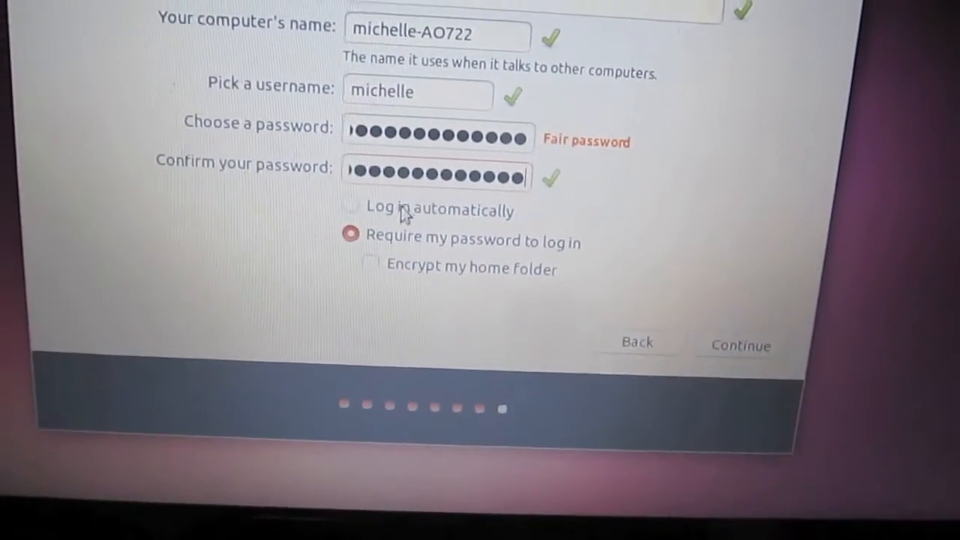
# - Keep 'Require my password to log in' selected and accept the user details
pyautogui.click(349, 208)
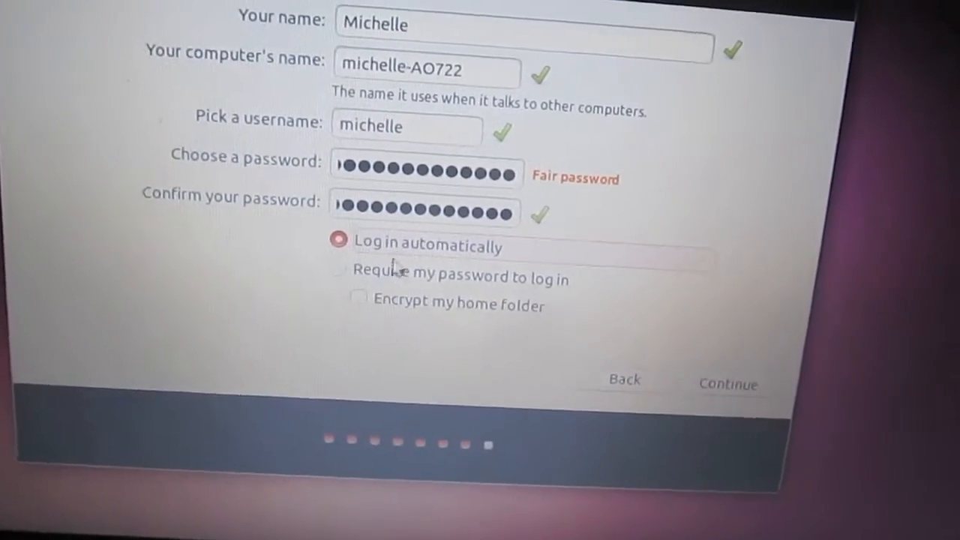
pyautogui.click(338, 271)
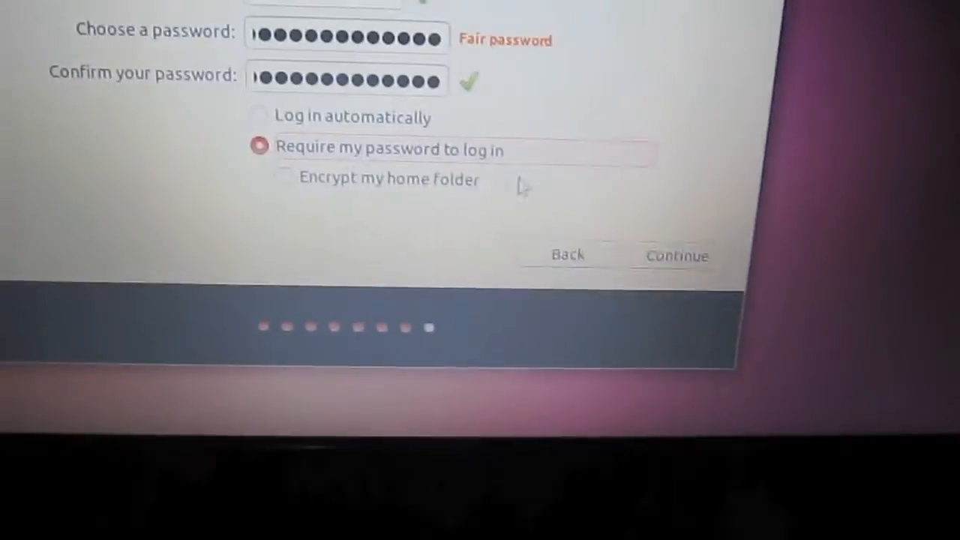
pyautogui.click(676, 256)
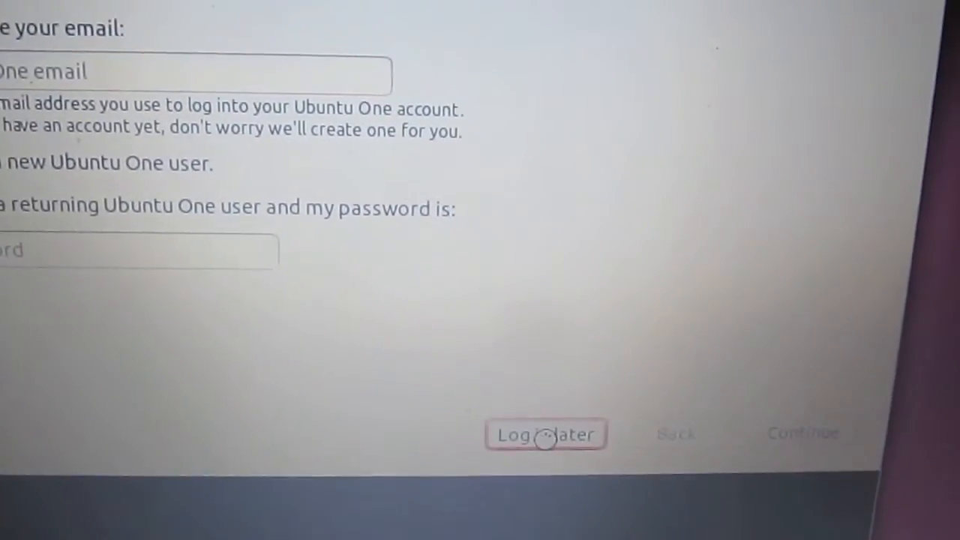
# - Choose Log in later on the Ubuntu One page
pyautogui.click(546, 434)
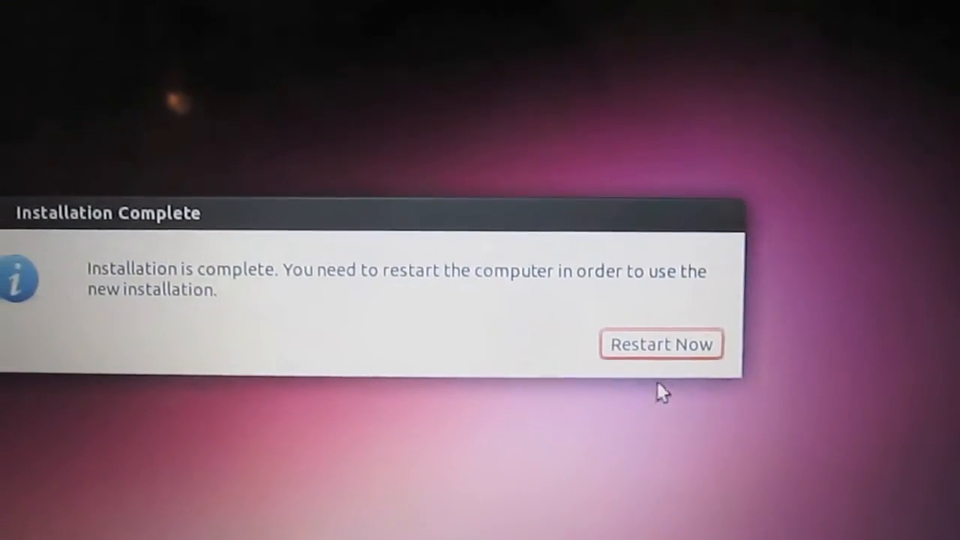
# - Choose Restart Now in the Installation Complete dialog, retrying once
pyautogui.click(660, 344)
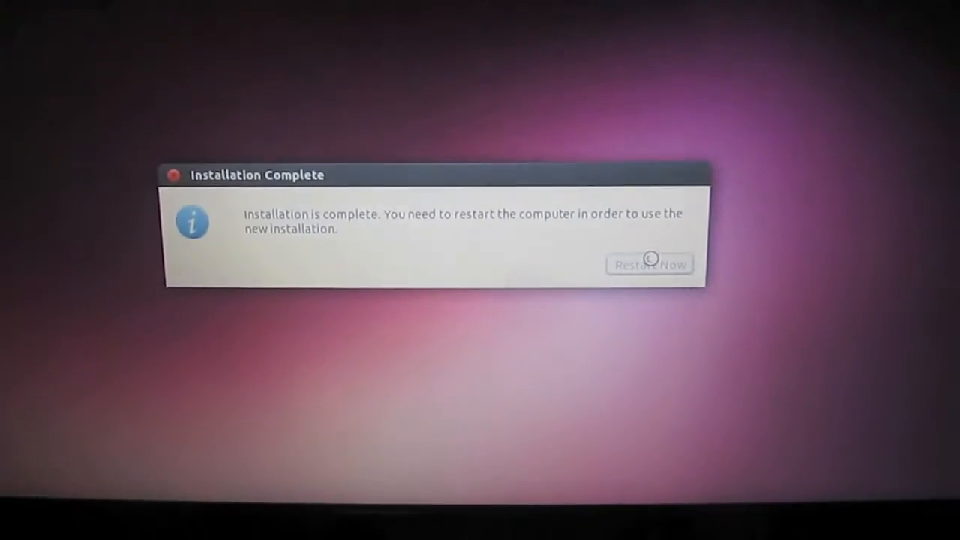
pyautogui.click(648, 263)
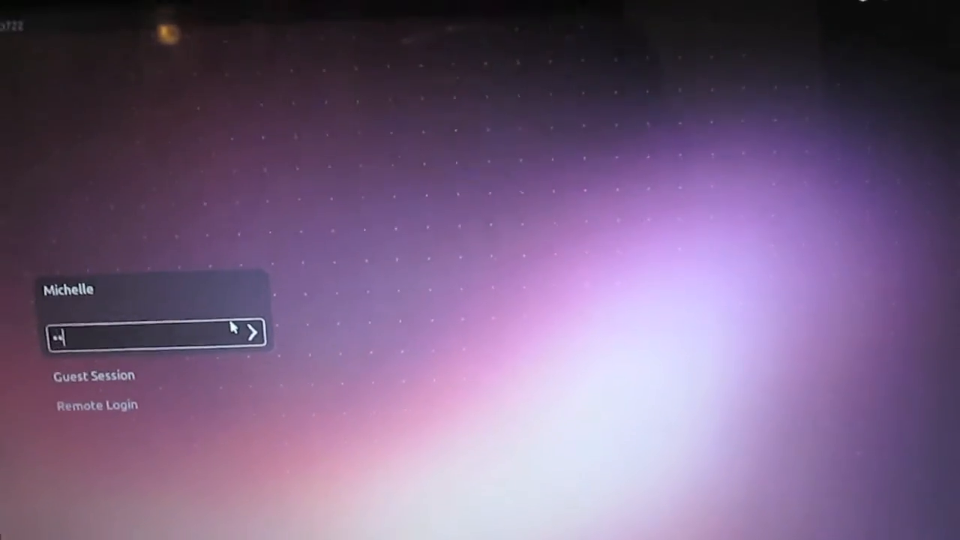
# - Log in as Michelle by entering the account password
pyautogui.write('••••')
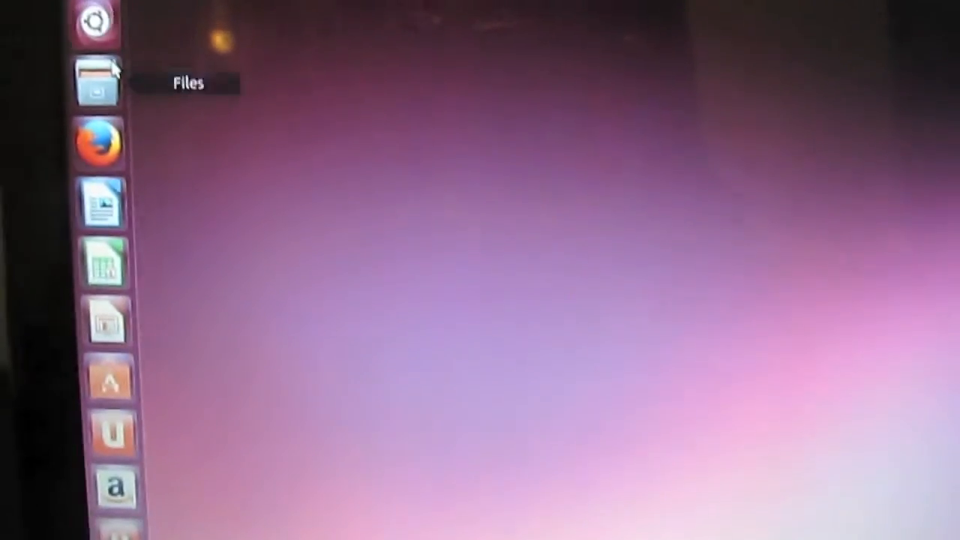
# - Choose DobleMuerte from the top-panel network menu's Wi-Fi list
pyautogui.click(596, 41)
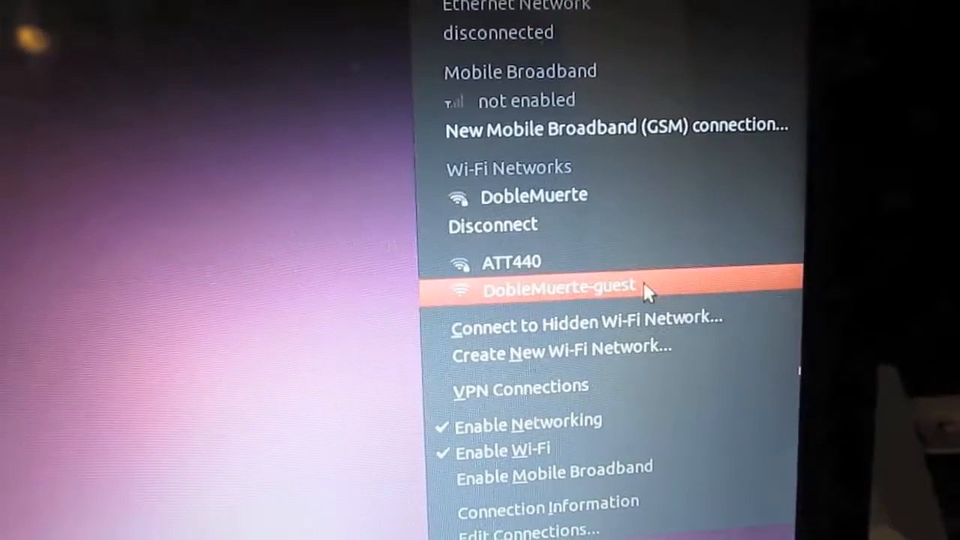
pyautogui.click(558, 286)
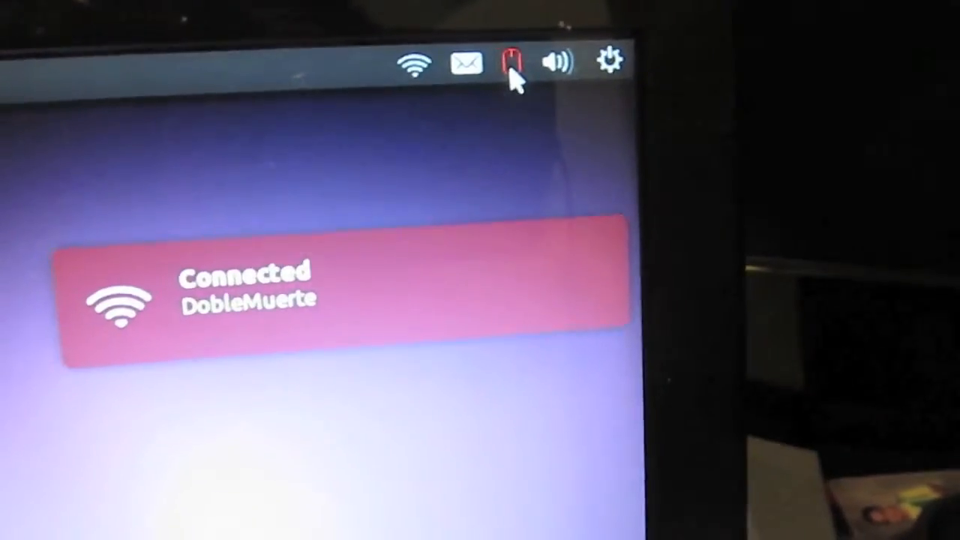
pyautogui.click(514, 61)
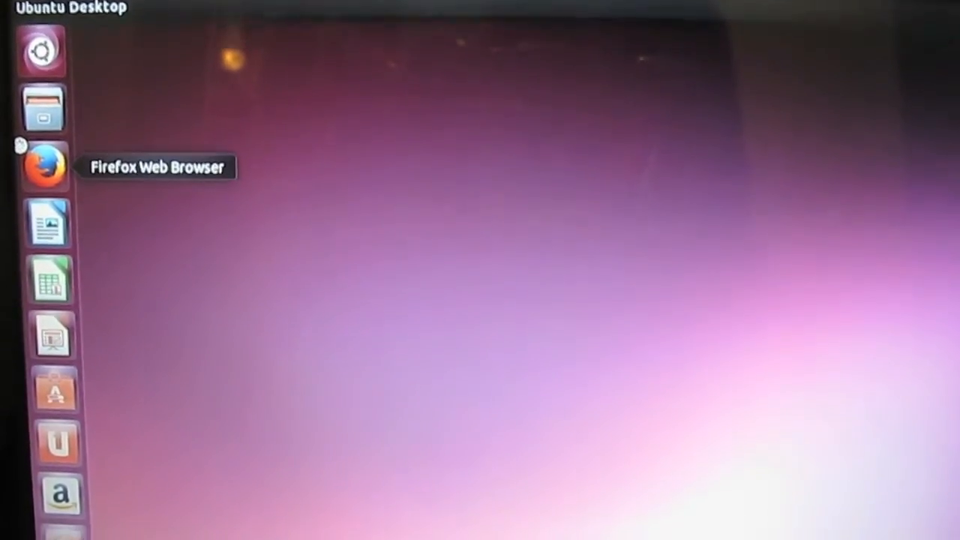
# - Launch Firefox from the launcher and begin typing 'google.c' into the address bar
pyautogui.click(43, 165)
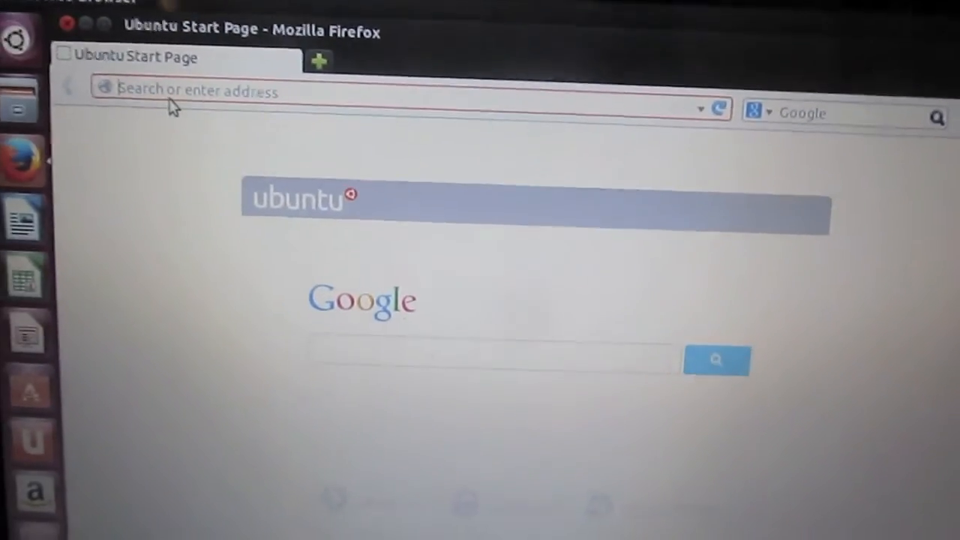
pyautogui.write('google.c')
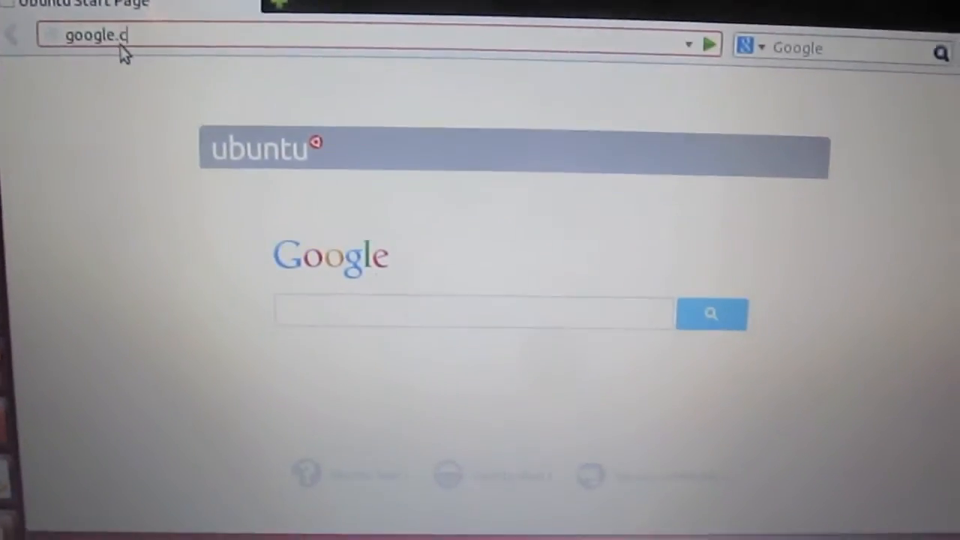